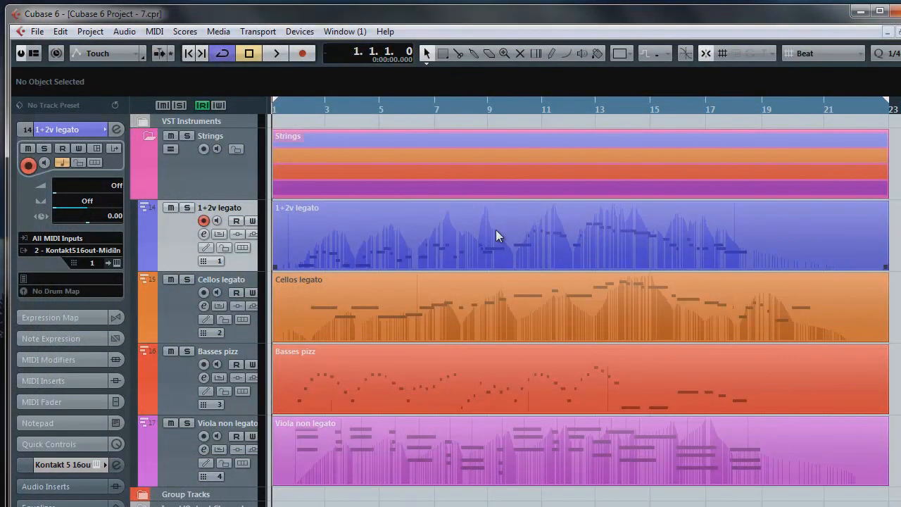
Bring up the Kontakt 5 instrument window from the track Inspector.
click(118, 264)
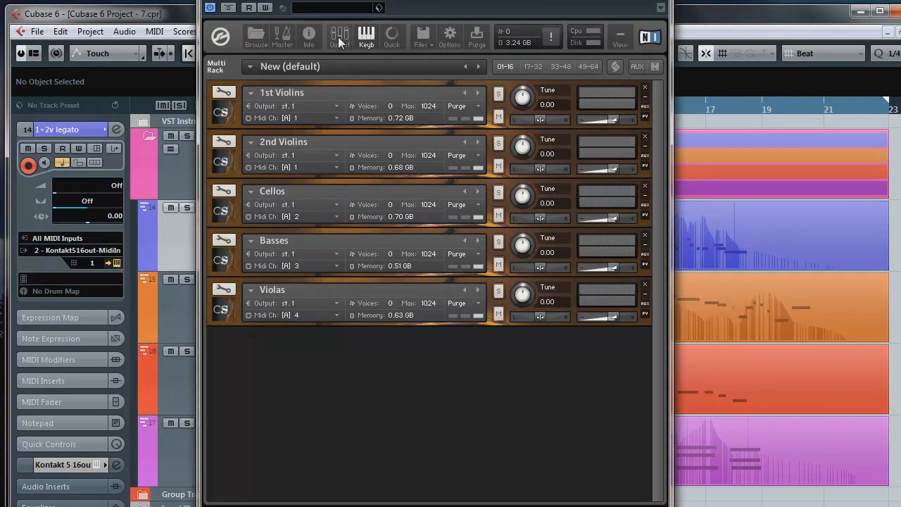
Insert a 3-band EQ on Kontakt's st.1 output: band 2 at 3.9 kHz, -2 dB; band 3 at 16 kHz.
click(339, 37)
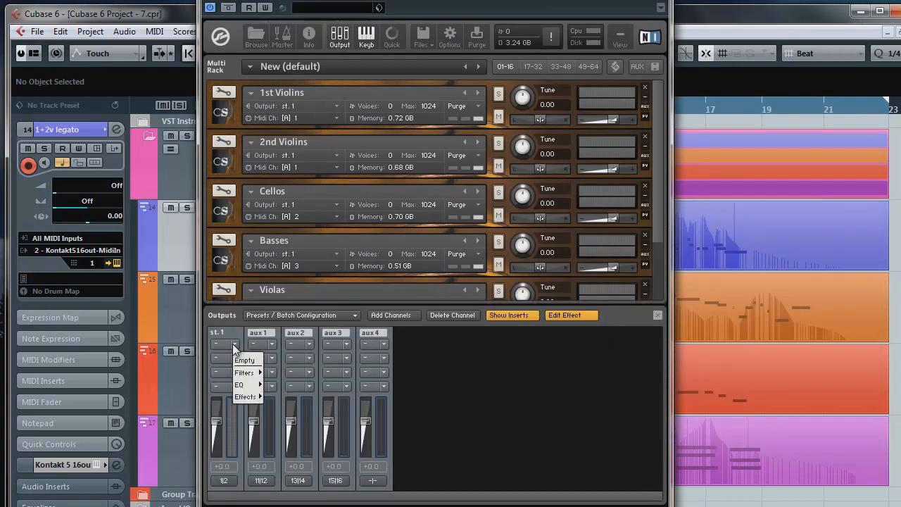
click(240, 384)
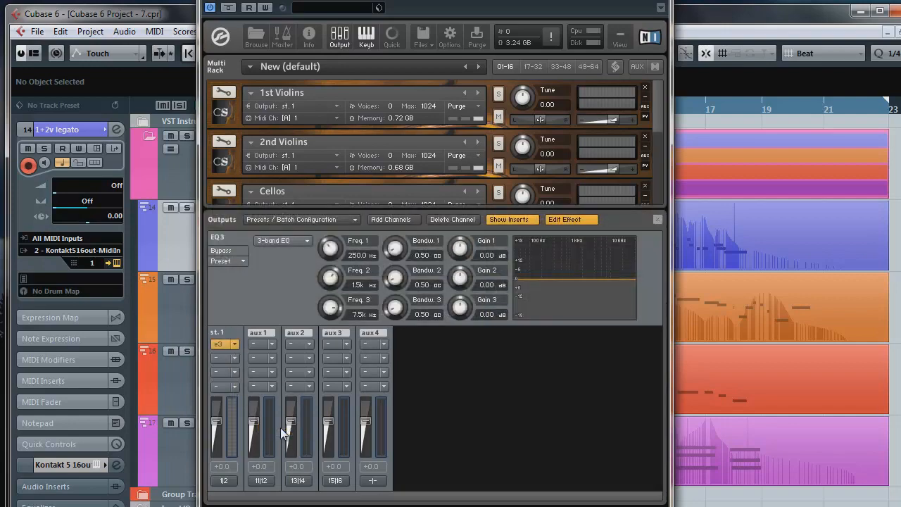
drag(330, 276, 337, 270)
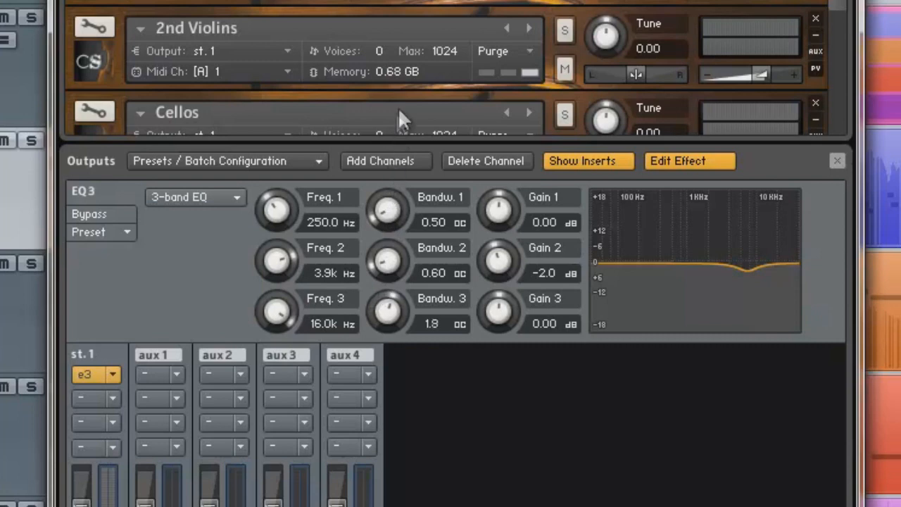
Set the EQ's high band to bandwidth 2.0 with a 1.0 dB boost at 16 kHz.
drag(387, 310, 387, 302)
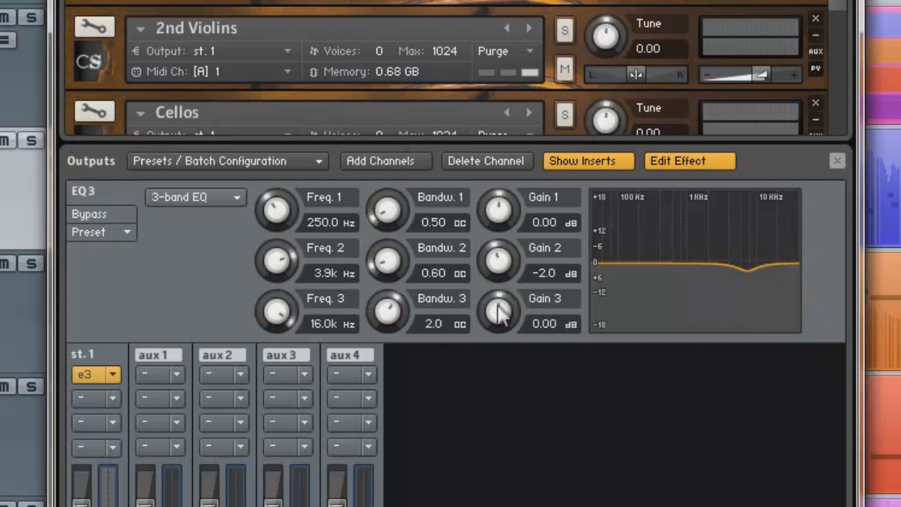
drag(500, 313, 504, 307)
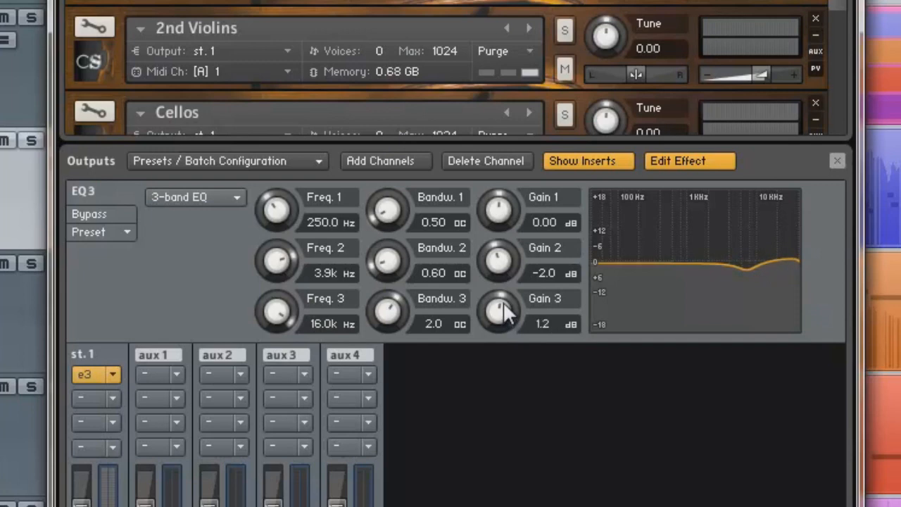
drag(499, 310, 504, 321)
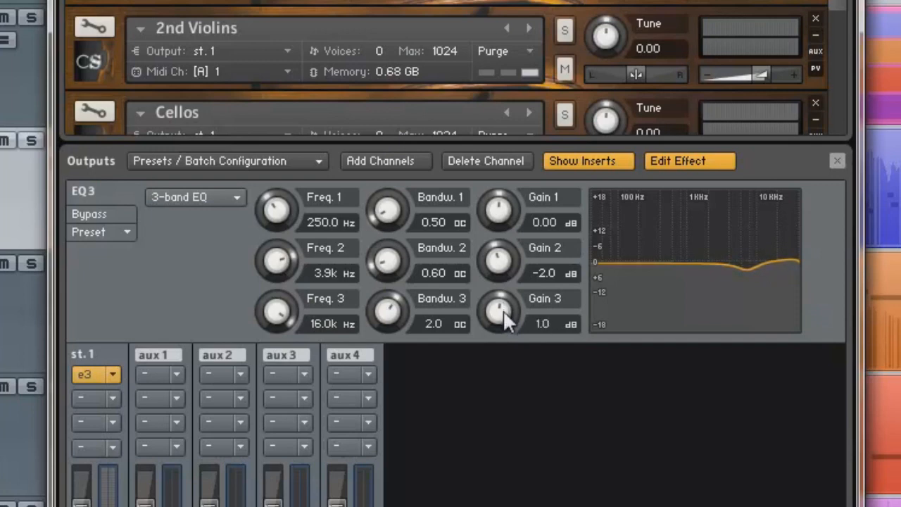
mouse_move(612, 330)
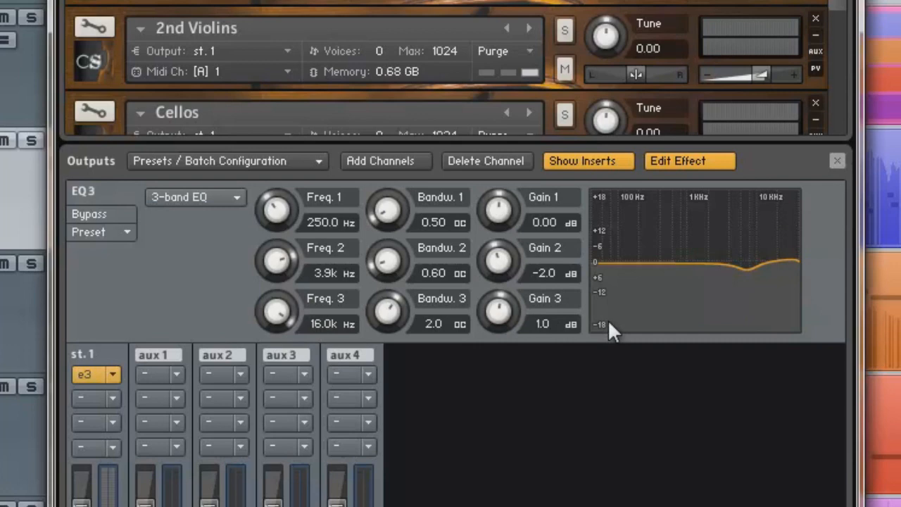
mouse_move(774, 288)
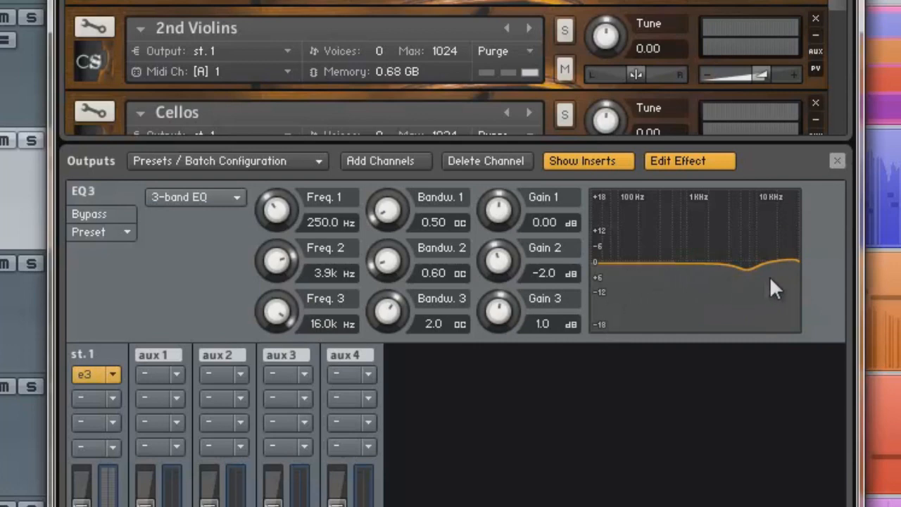
mouse_move(795, 282)
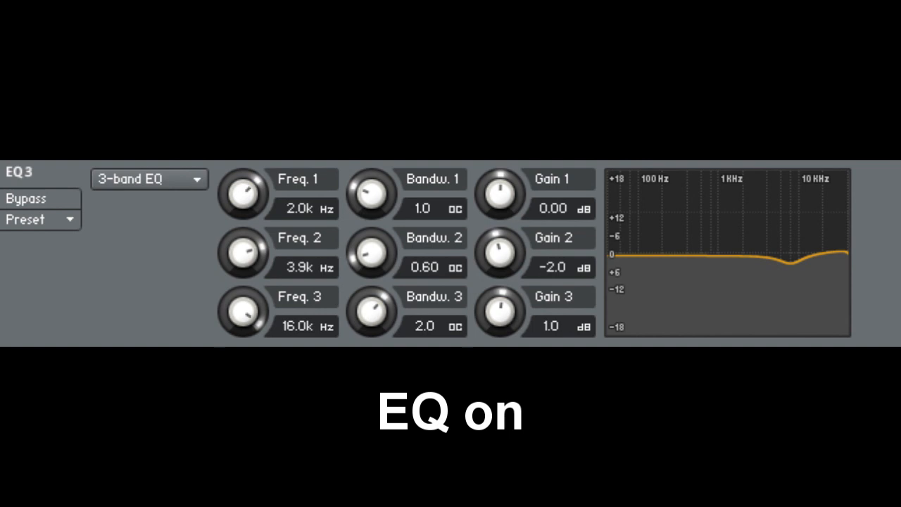
A/B the EQ by bypassing and re-enabling it three times, leaving it active.
click(29, 198)
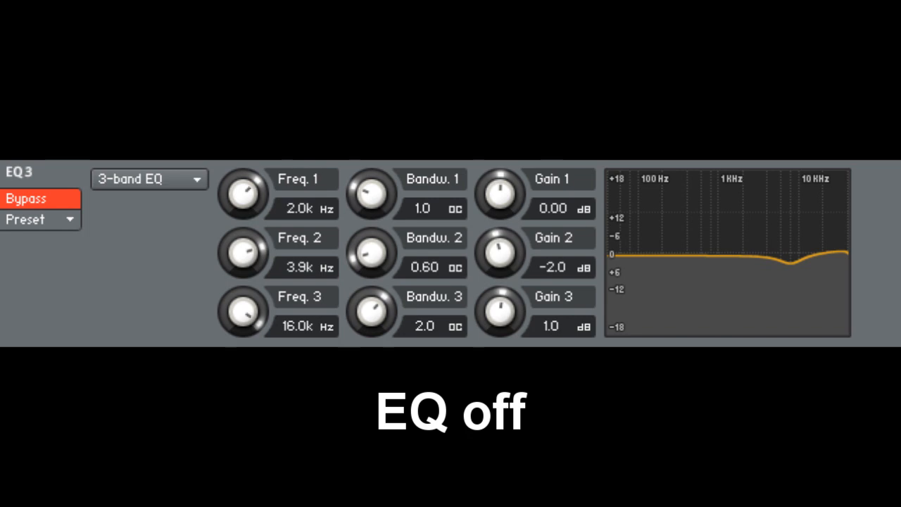
click(40, 198)
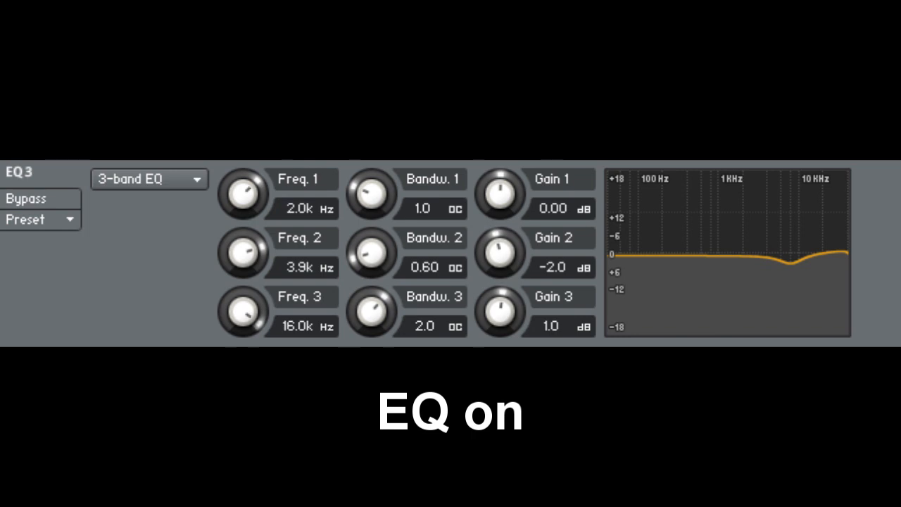
click(25, 199)
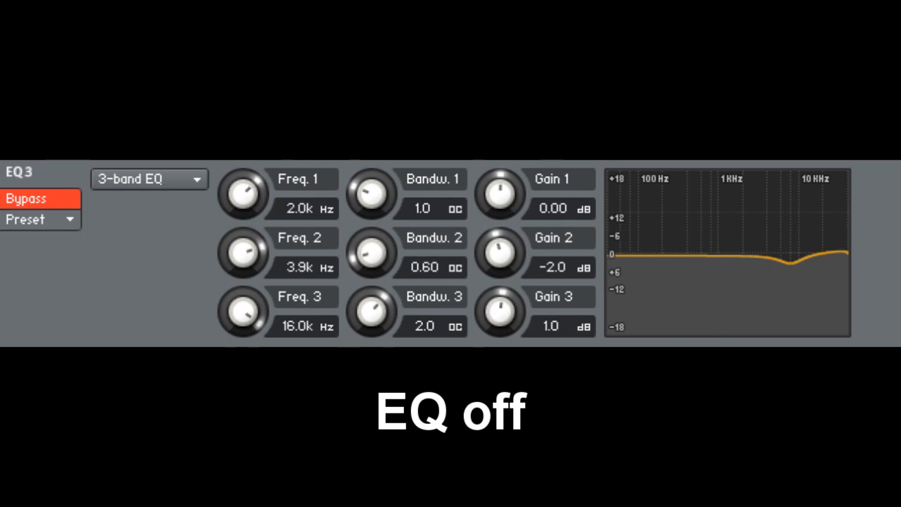
click(40, 199)
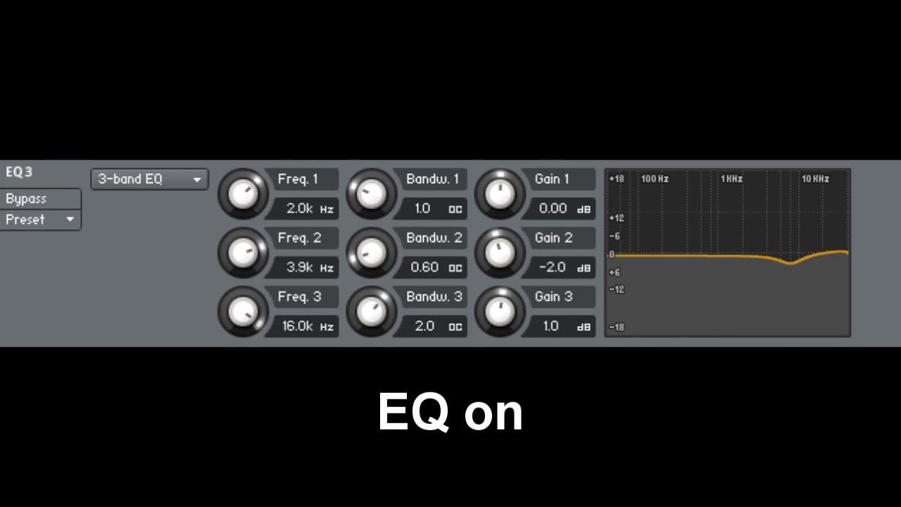
click(26, 197)
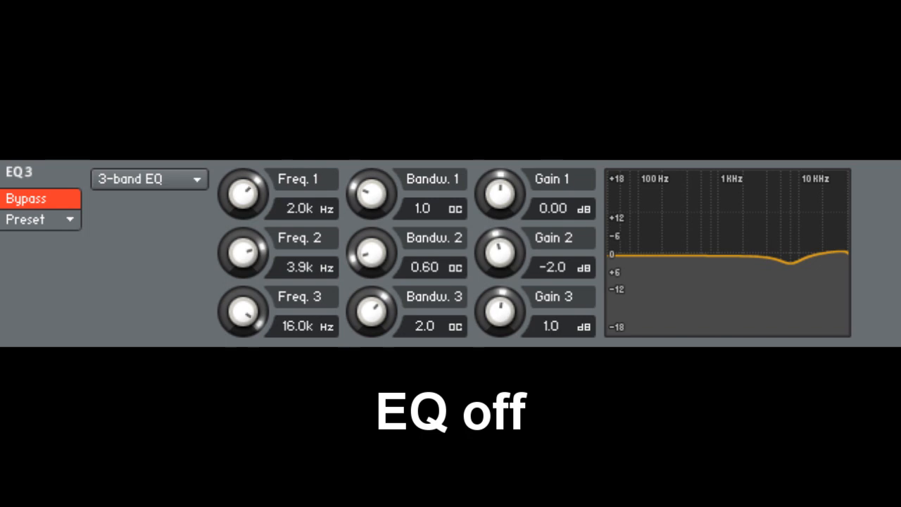
click(39, 199)
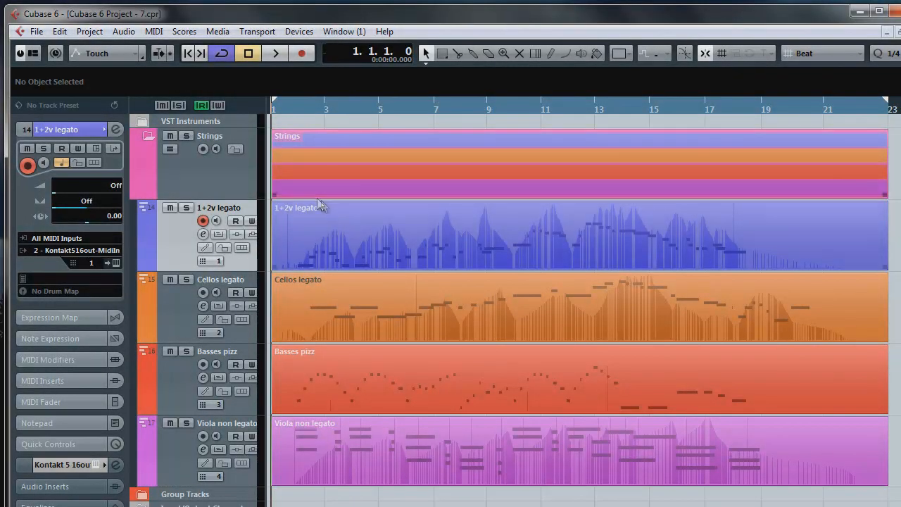
Show the project's Tempo Track editor via the Project menu.
click(89, 31)
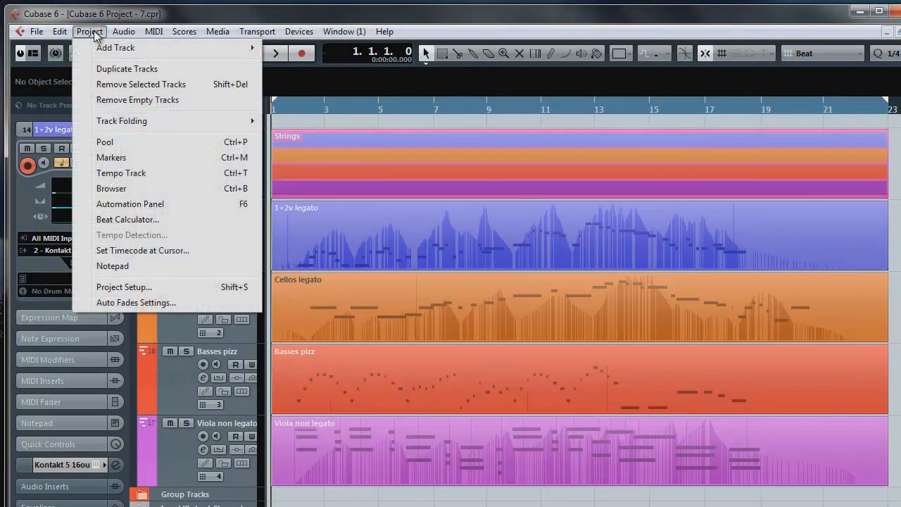
click(121, 172)
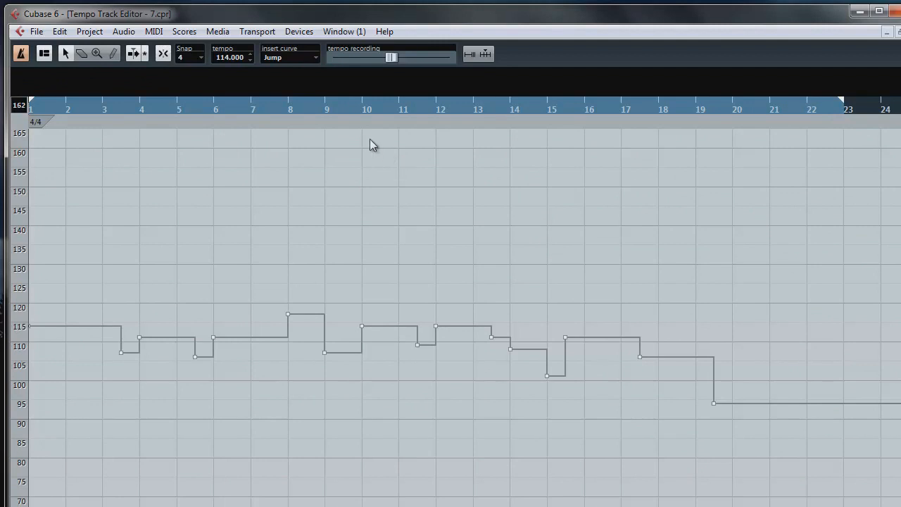
mouse_move(178, 391)
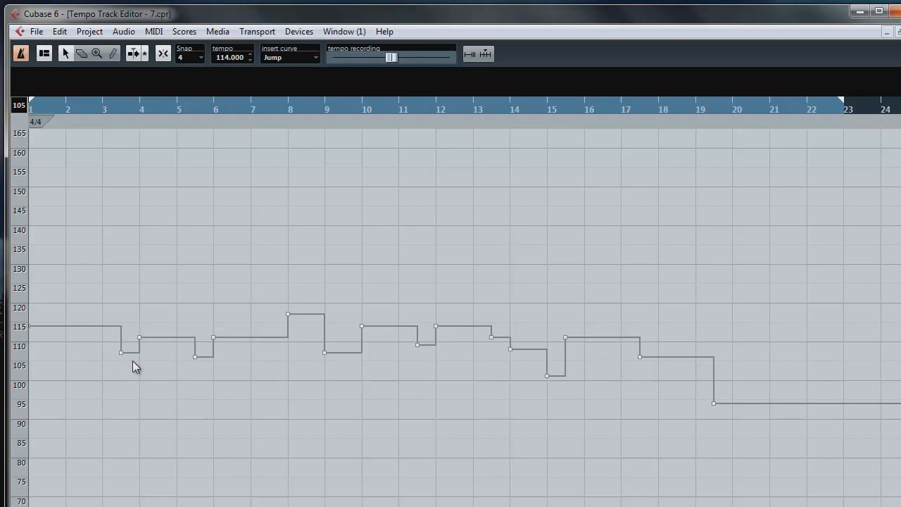
mouse_move(200, 367)
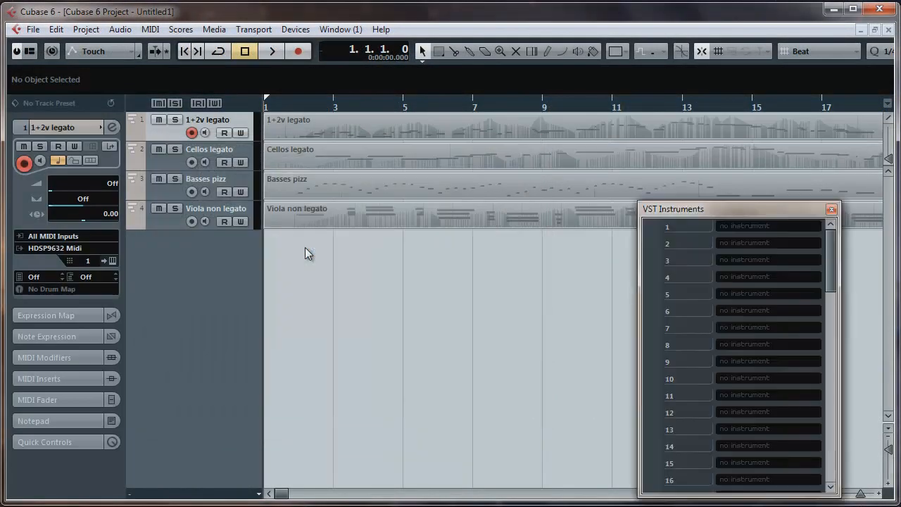
Show the instrument list for VST rack slot 1, including Kontakt 5 16out.
click(767, 225)
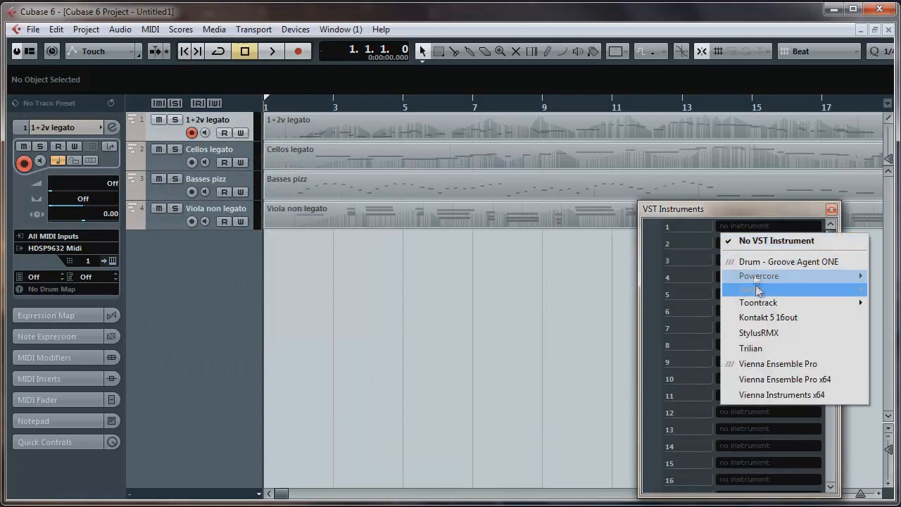